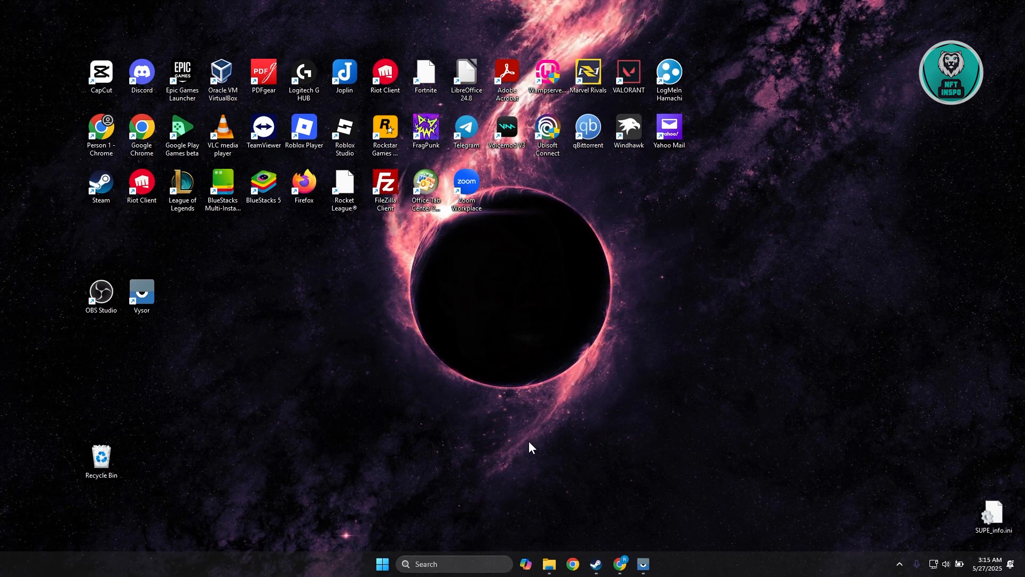
{"action": "mouse_move", "coordinate": [575, 244]}
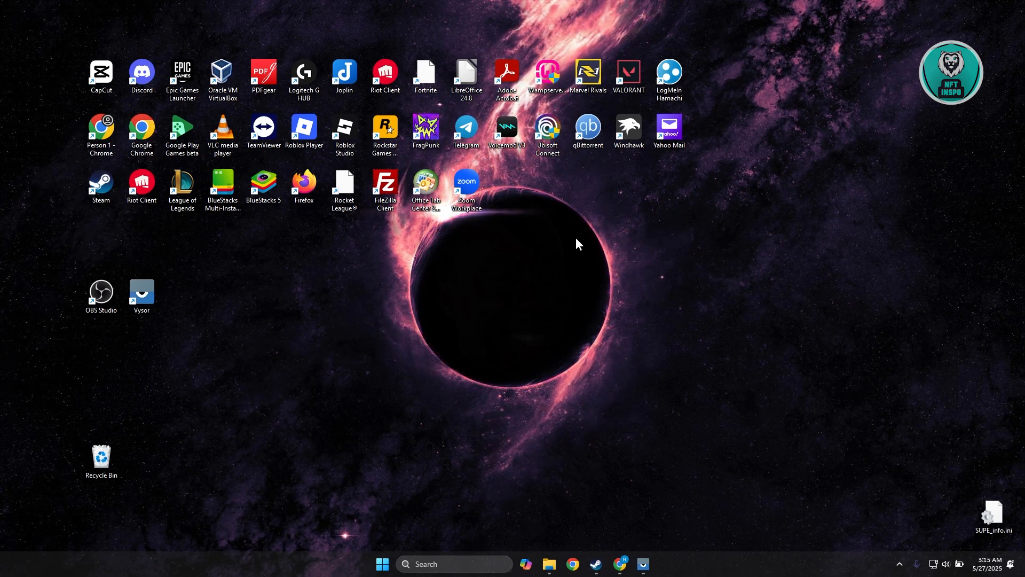
{"action": "mouse_move", "coordinate": [948, 567]}
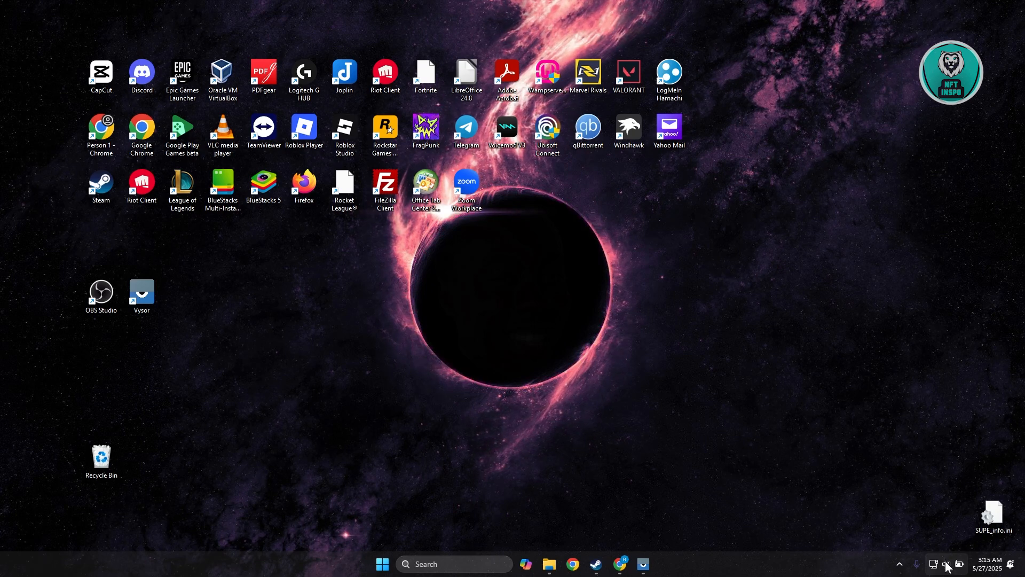
Bring up the taskbar speaker icon's menu with troubleshoot, volume mixer and sound settings
{"action": "right_click", "coordinate": [945, 564]}
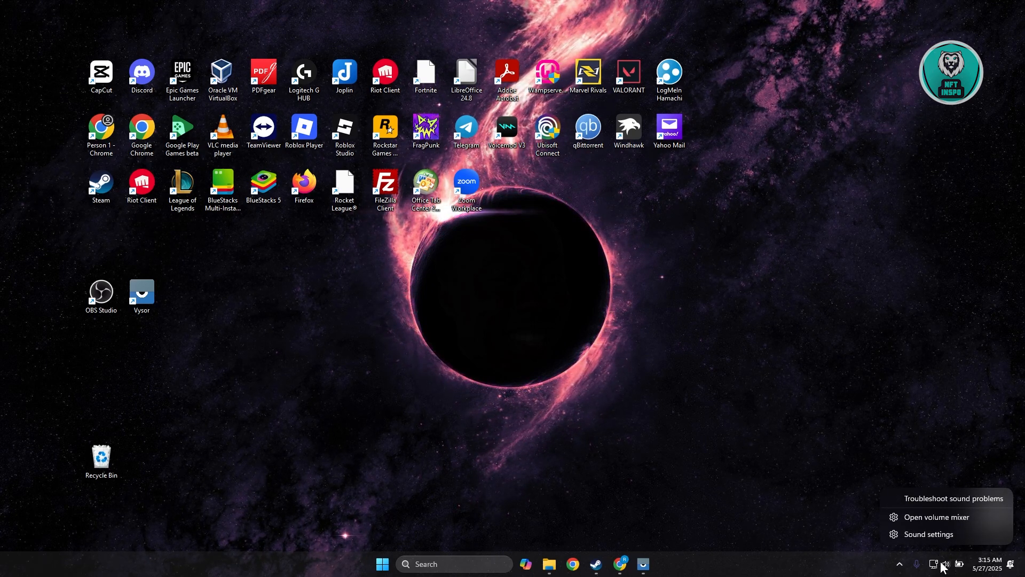
{"action": "mouse_move", "coordinate": [929, 538]}
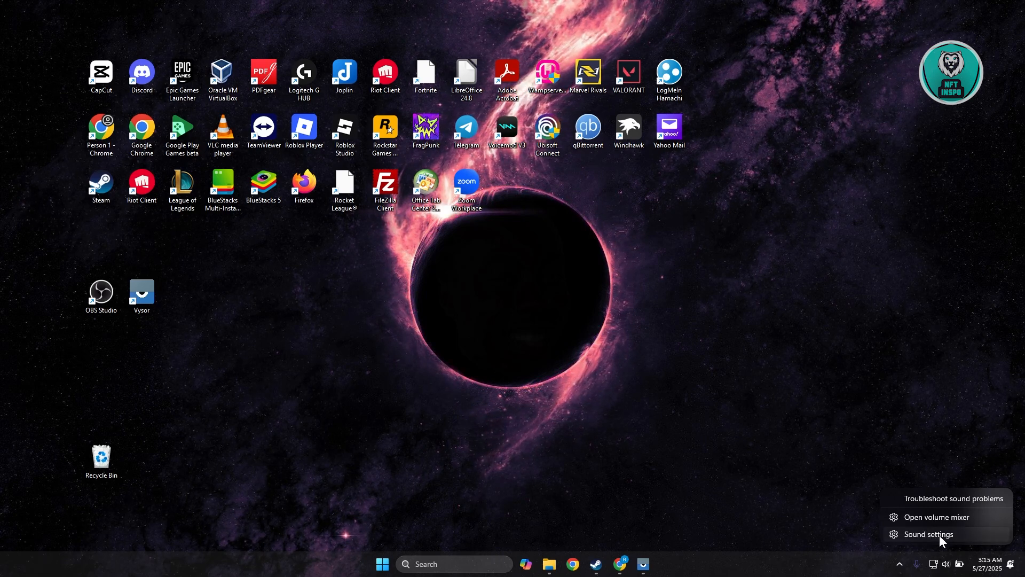
Review the Sound page output devices, USB Audio speakers default, volume and input sections
{"action": "left_click", "coordinate": [928, 536]}
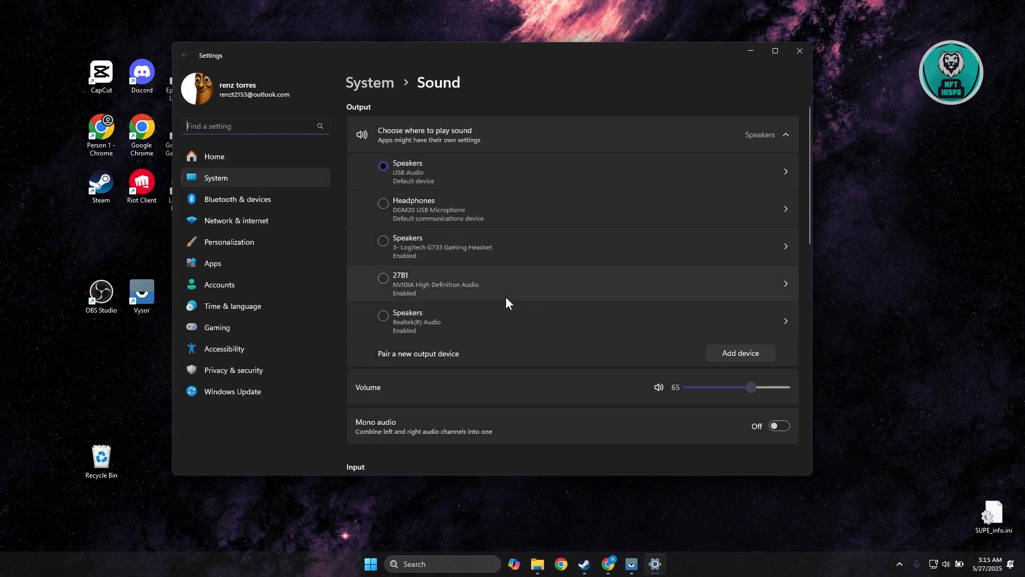
{"action": "mouse_move", "coordinate": [554, 183]}
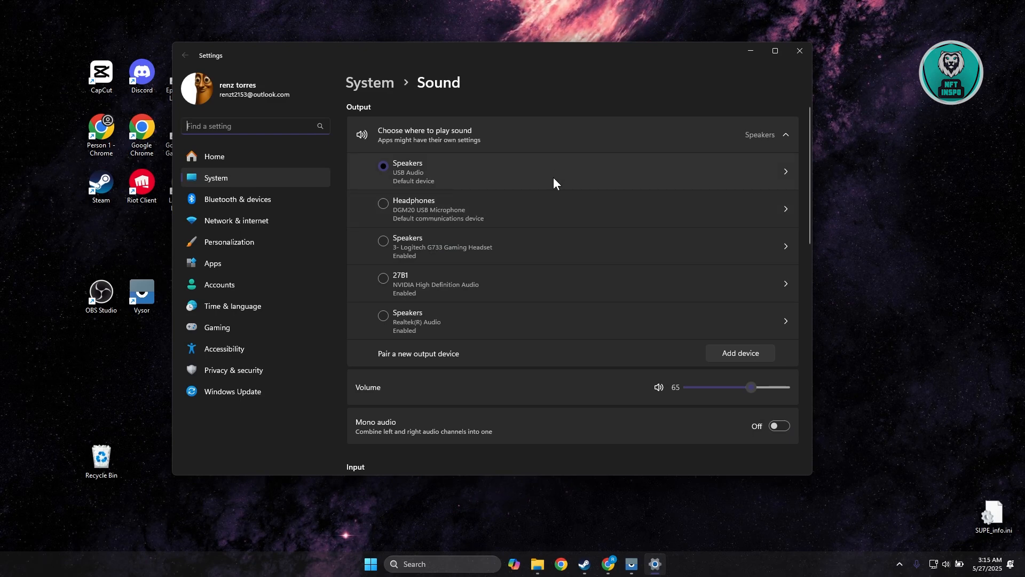
{"action": "mouse_move", "coordinate": [459, 179]}
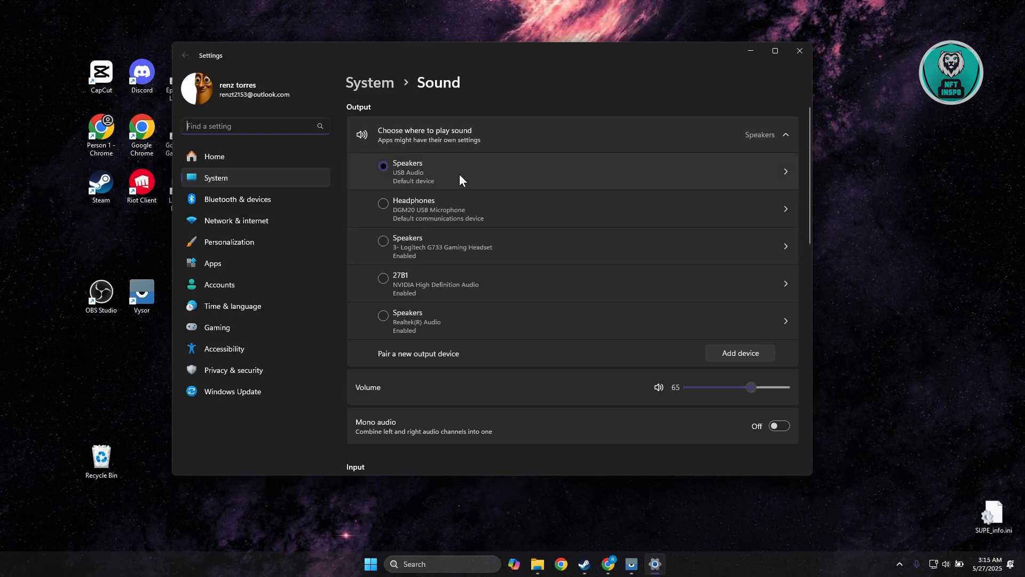
{"action": "mouse_move", "coordinate": [474, 219]}
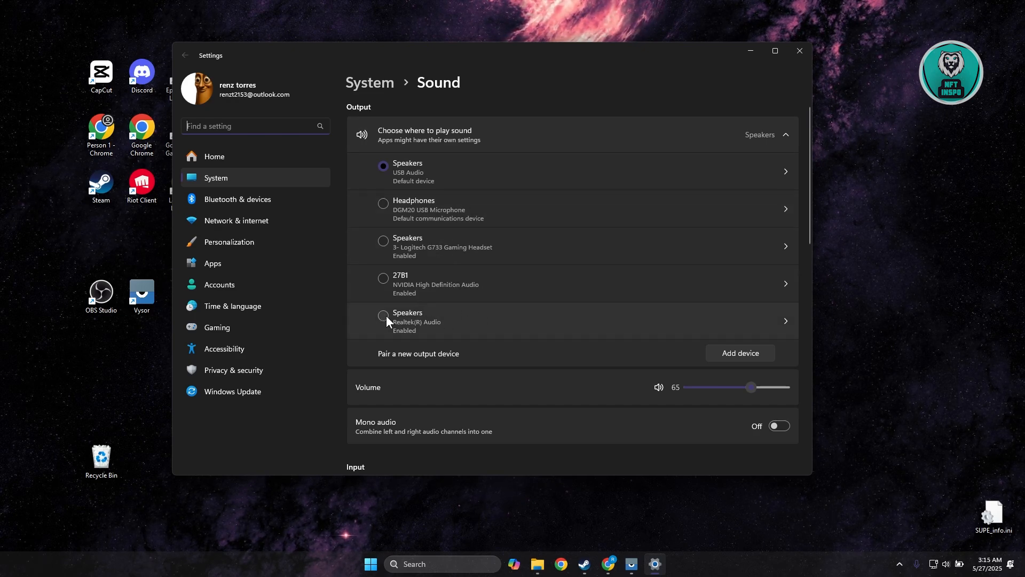
{"action": "scroll", "scroll_direction": "down", "scroll_amount": 3}
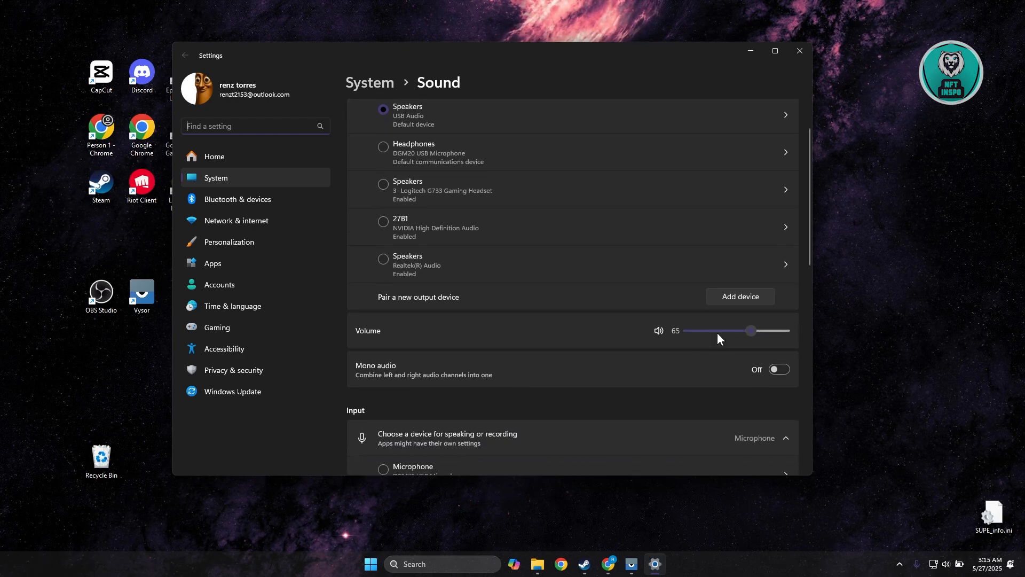
{"action": "mouse_move", "coordinate": [587, 327]}
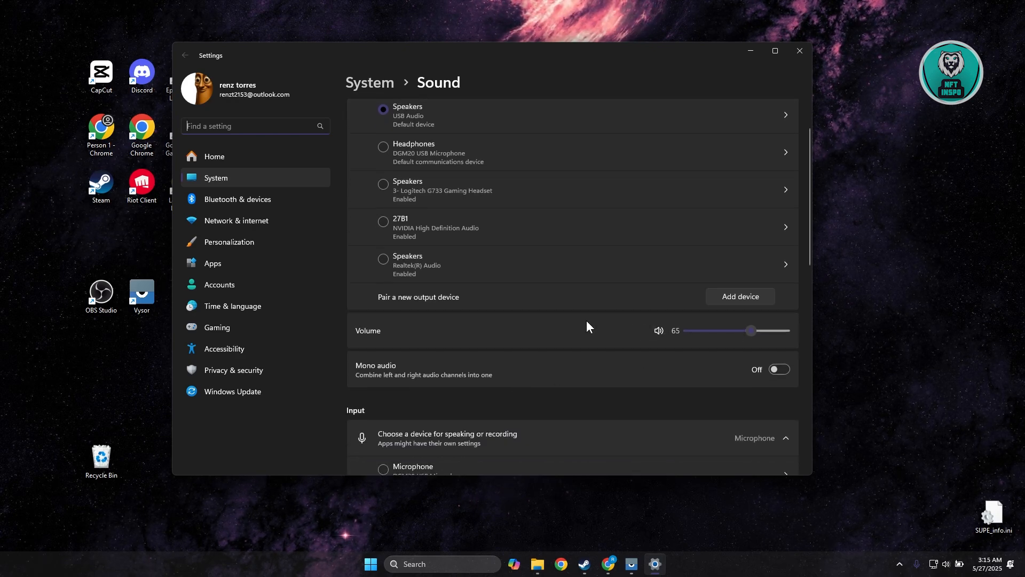
{"action": "mouse_move", "coordinate": [628, 327]}
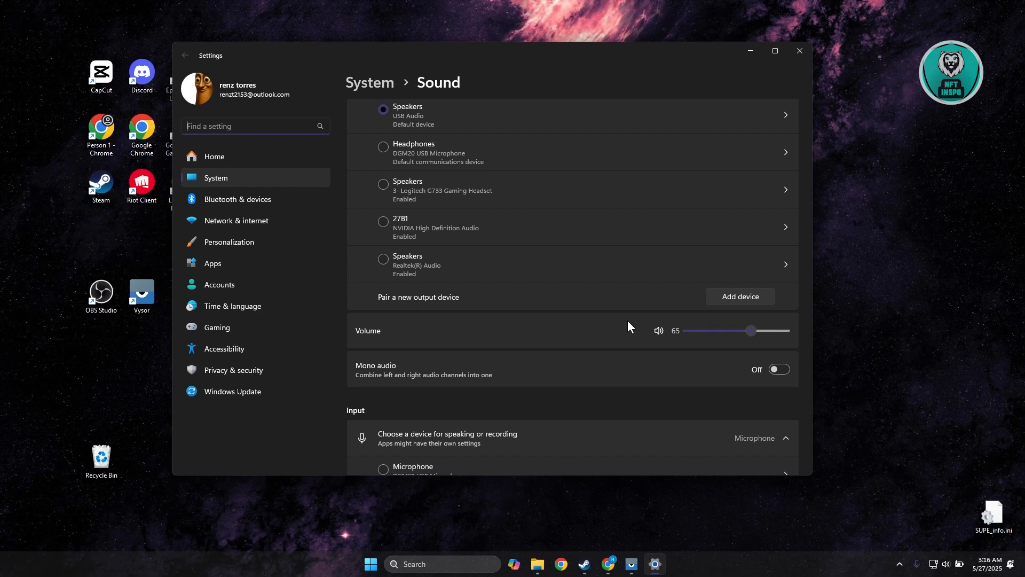
{"action": "mouse_move", "coordinate": [799, 51]}
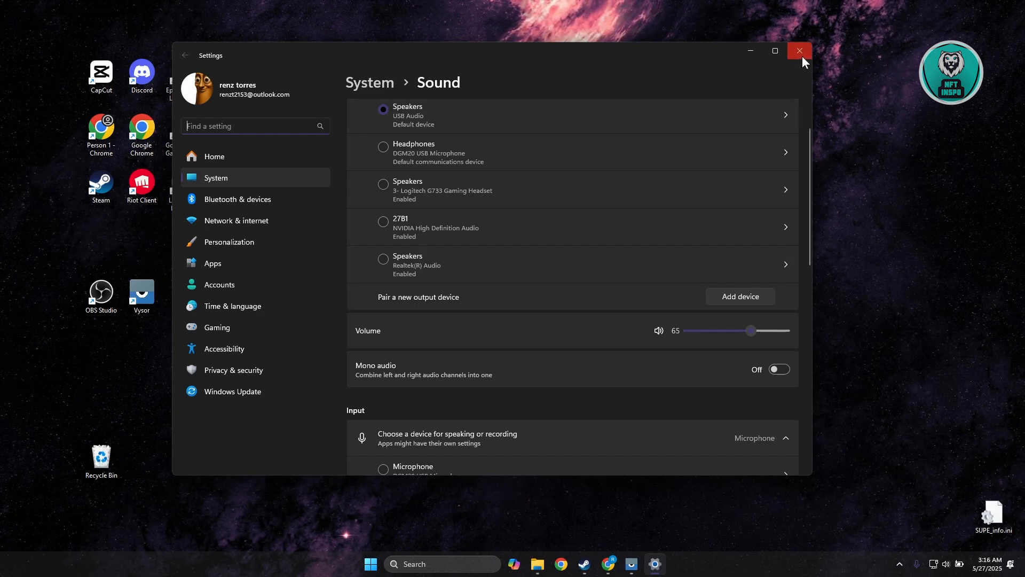
Close Settings and launch Device Manager via a taskbar search for 'device manager'
{"action": "left_click", "coordinate": [799, 52]}
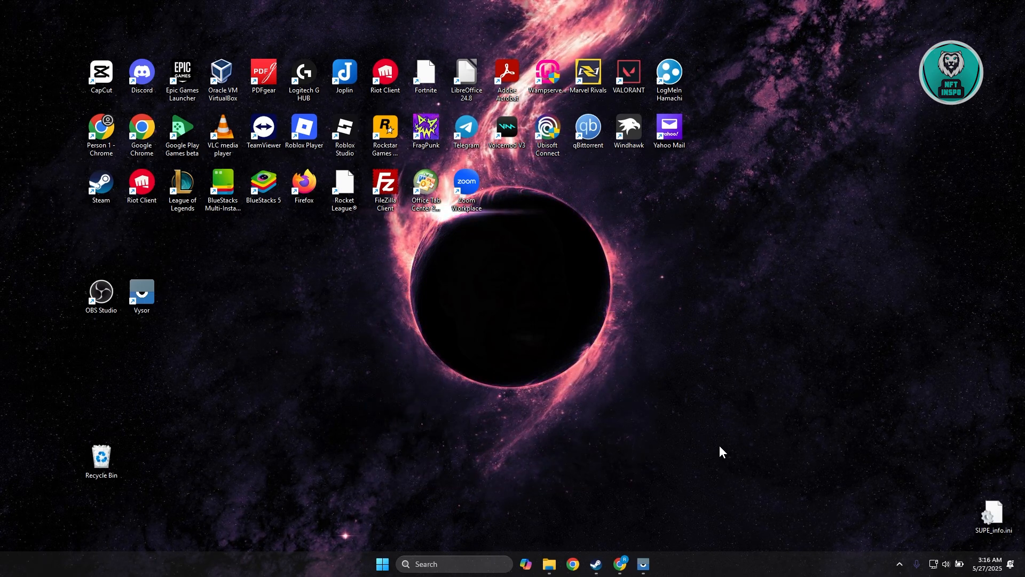
{"action": "mouse_move", "coordinate": [733, 442]}
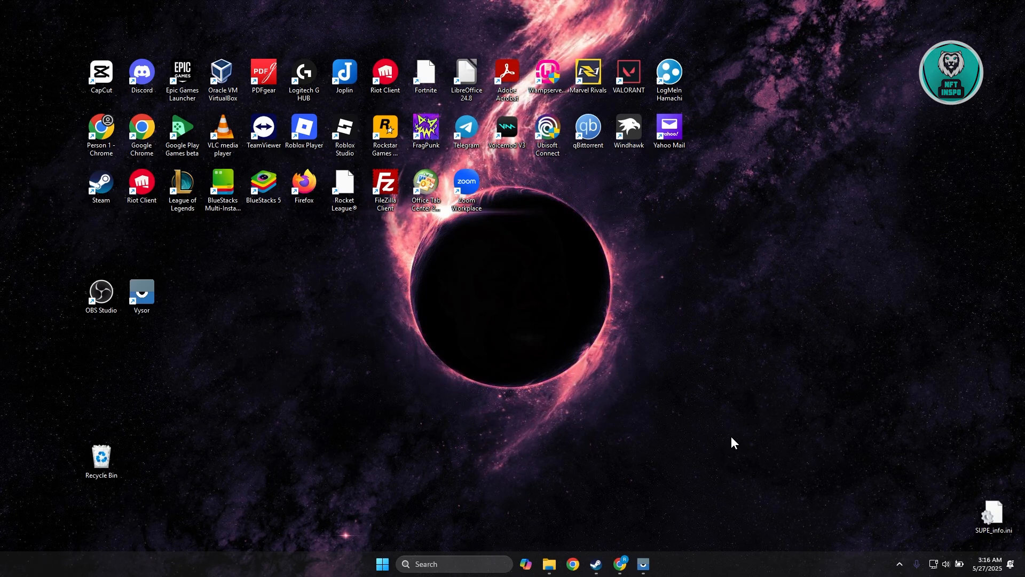
{"action": "mouse_move", "coordinate": [451, 564]}
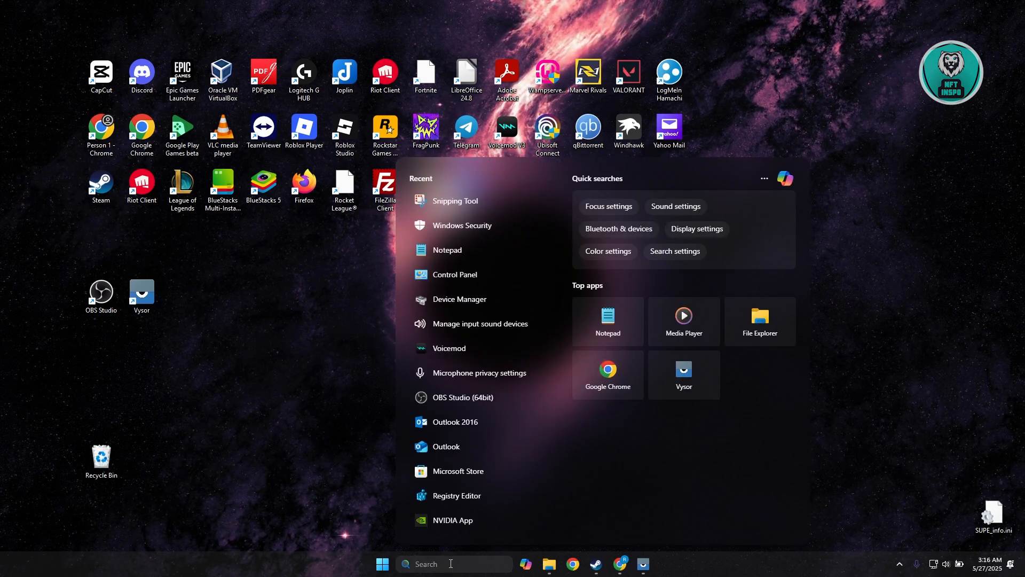
{"action": "type", "text": "device"}
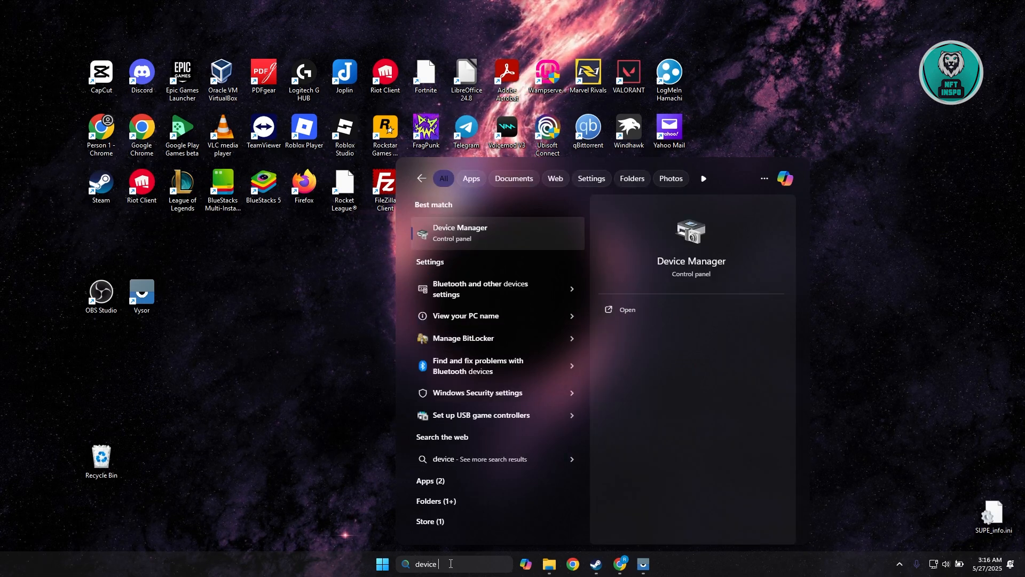
{"action": "type", "text": "manager"}
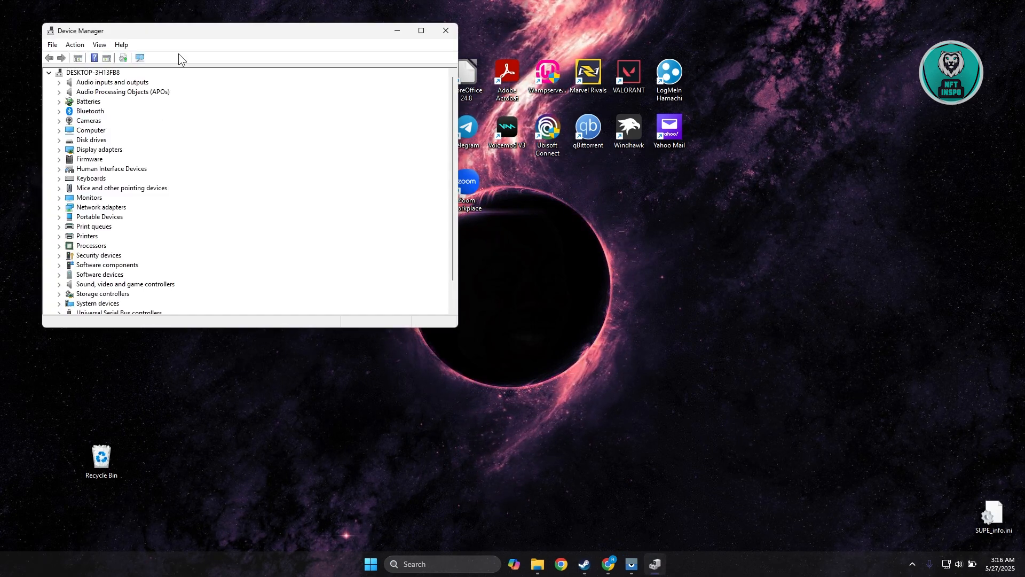
{"action": "mouse_move", "coordinate": [188, 45]}
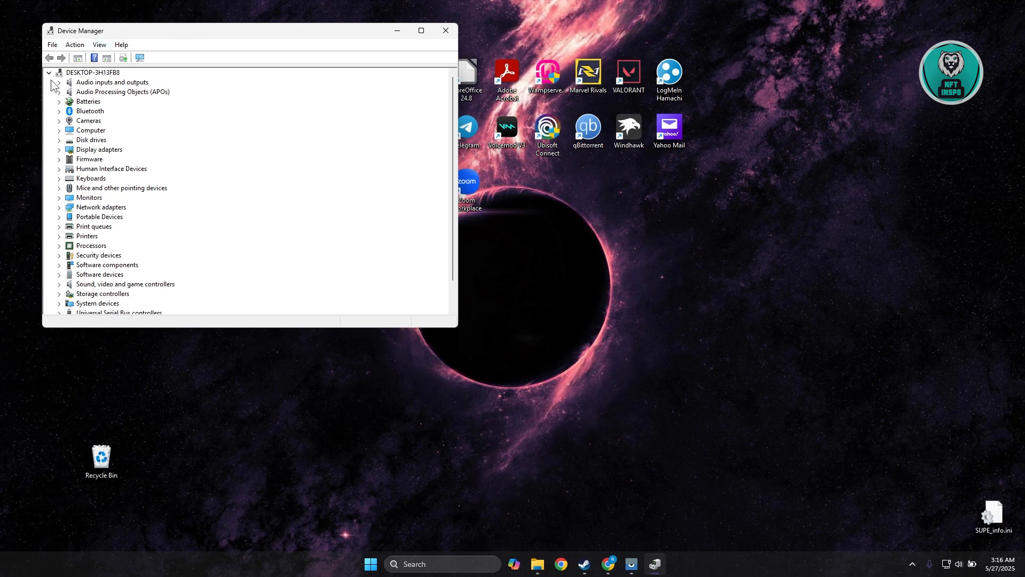
Expand Audio inputs and outputs to list headphones, microphones, line and speakers
{"action": "left_click", "coordinate": [60, 82]}
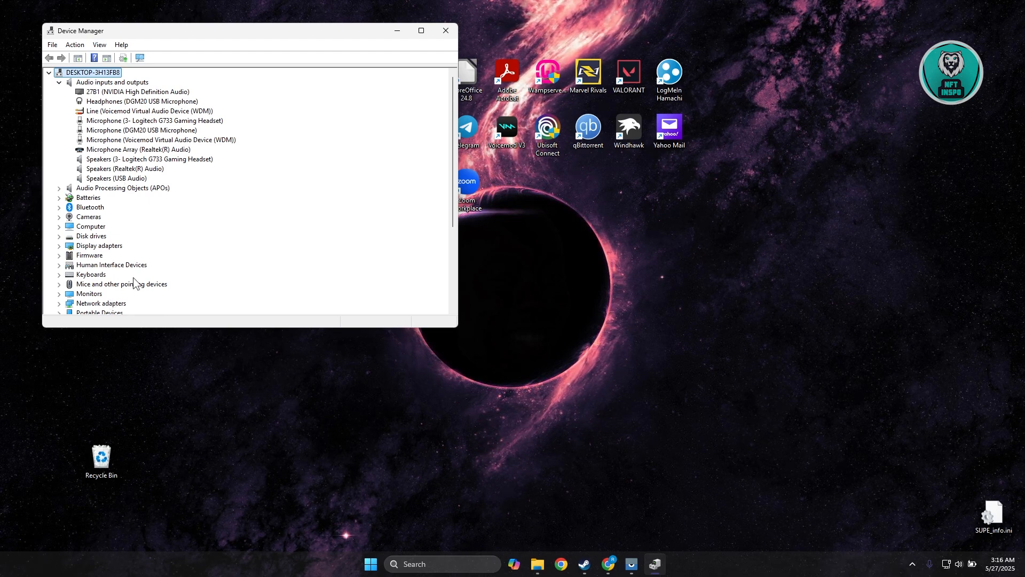
{"action": "mouse_move", "coordinate": [147, 210]}
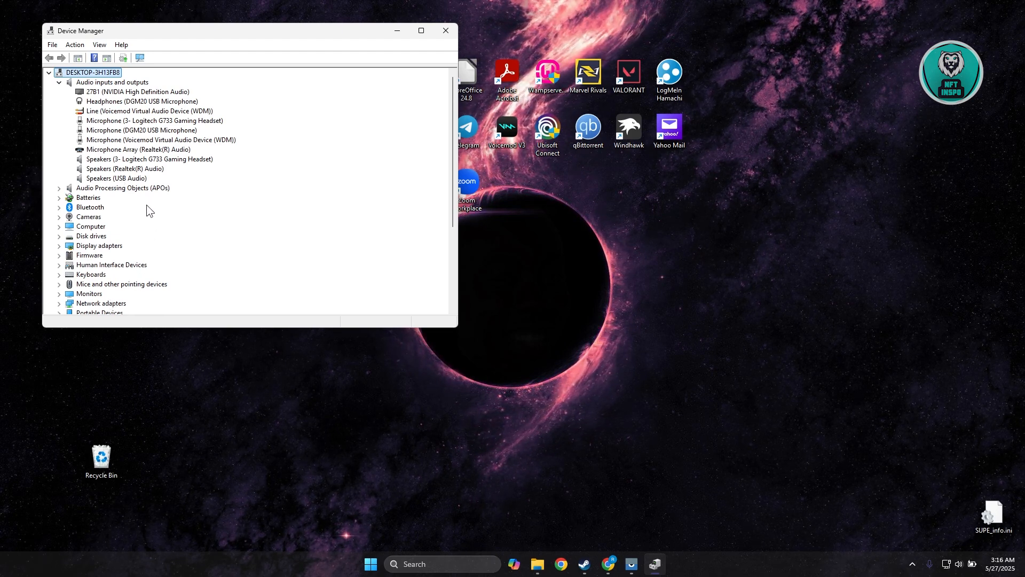
{"action": "mouse_move", "coordinate": [156, 188]}
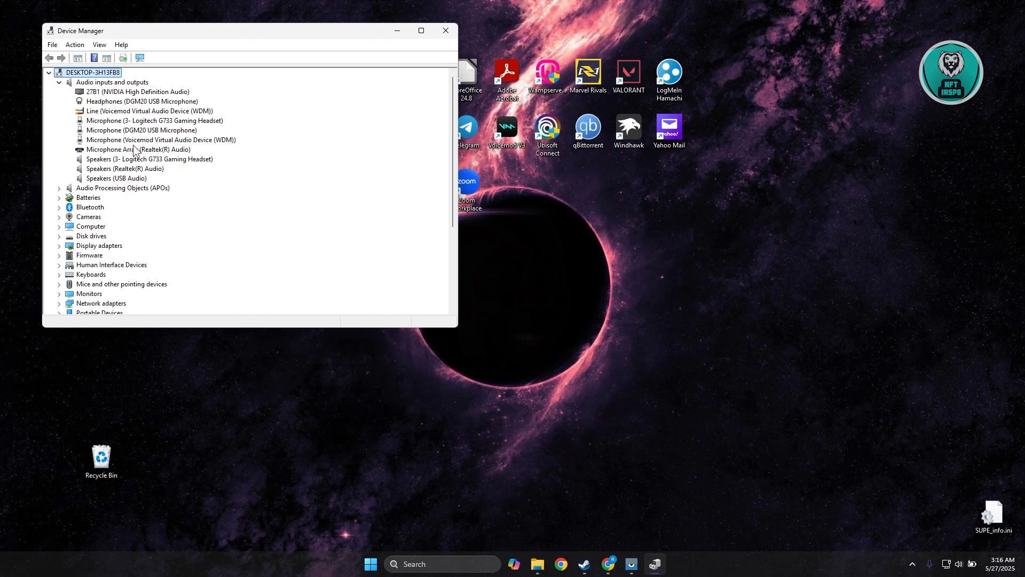
Update the Speakers (Realtek(R) Audio) driver by automatic search; best driver already installed
{"action": "right_click", "coordinate": [123, 169]}
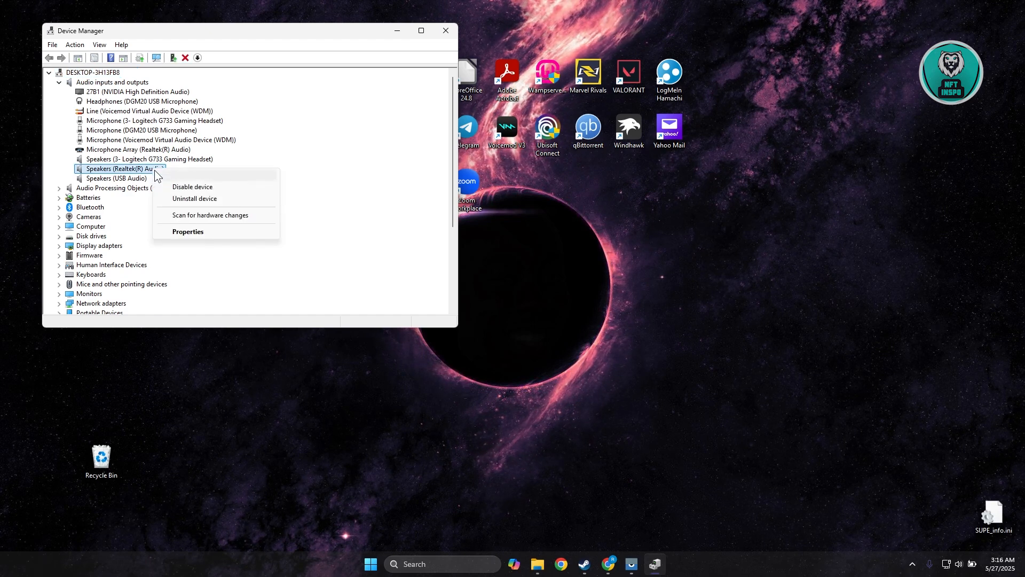
{"action": "mouse_move", "coordinate": [191, 175]}
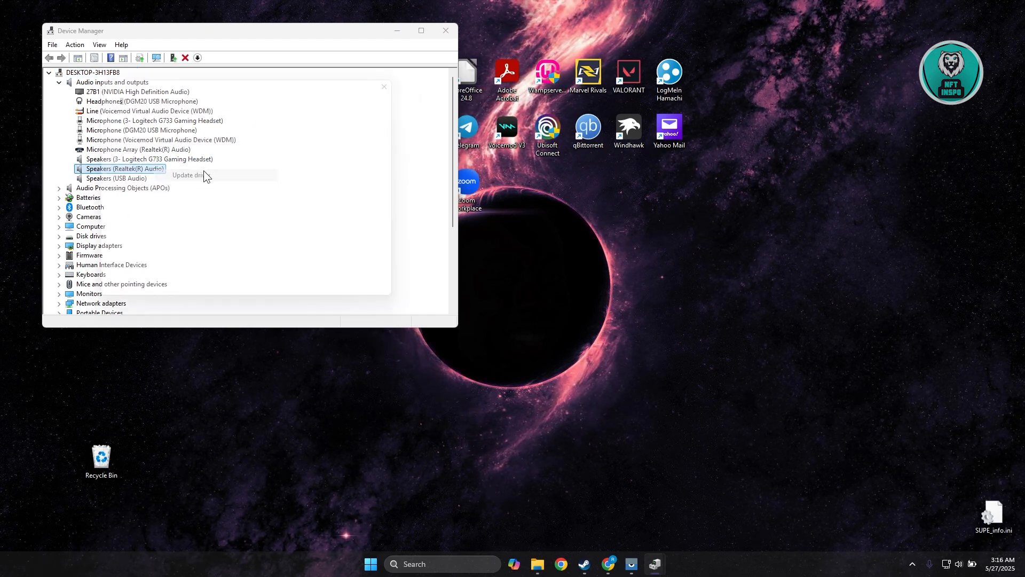
{"action": "left_click", "coordinate": [186, 174]}
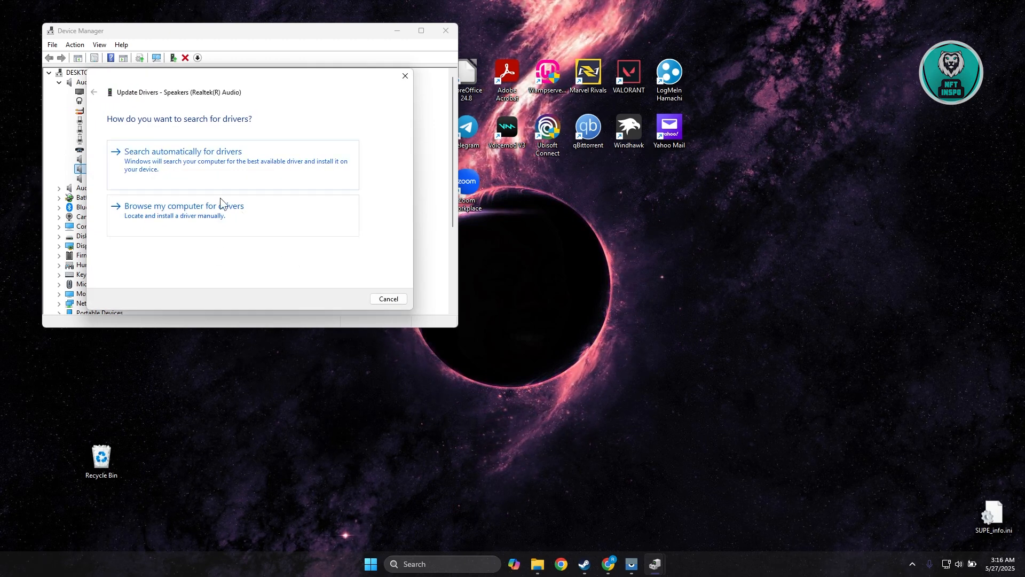
{"action": "left_click", "coordinate": [182, 151]}
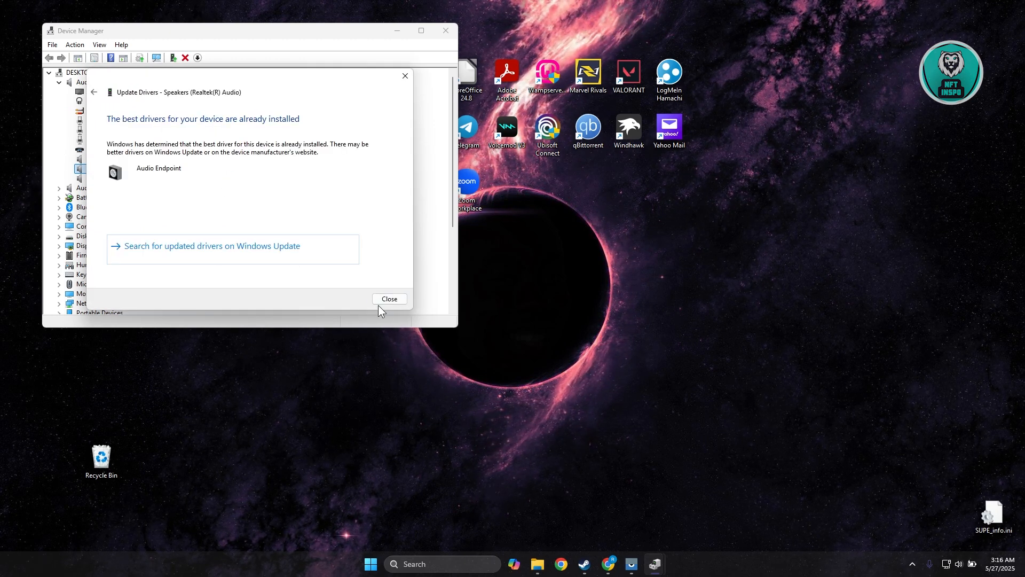
{"action": "left_click", "coordinate": [389, 299]}
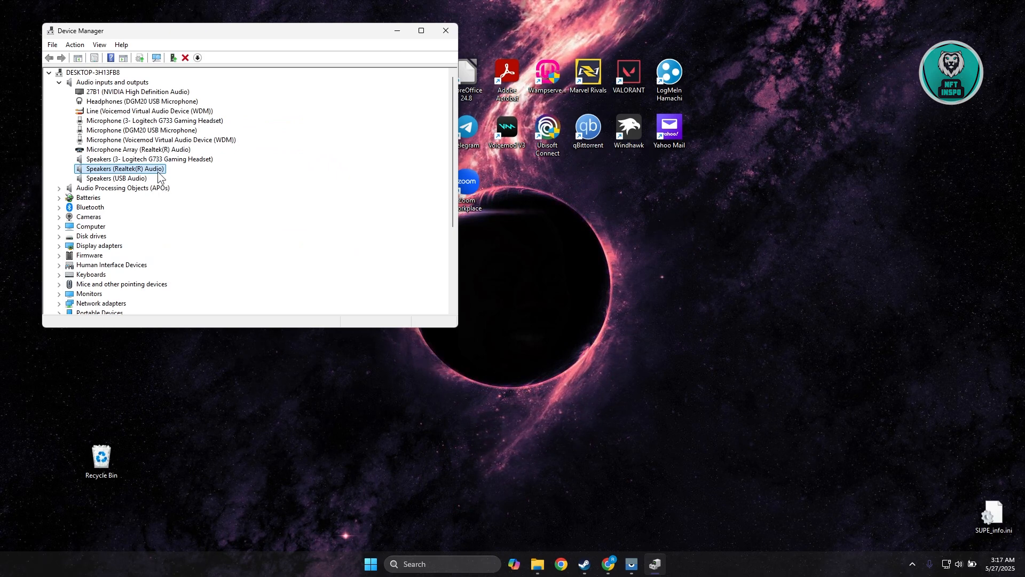
Check the Realtek speakers' actions once more, then close Device Manager to the desktop
{"action": "right_click", "coordinate": [124, 169]}
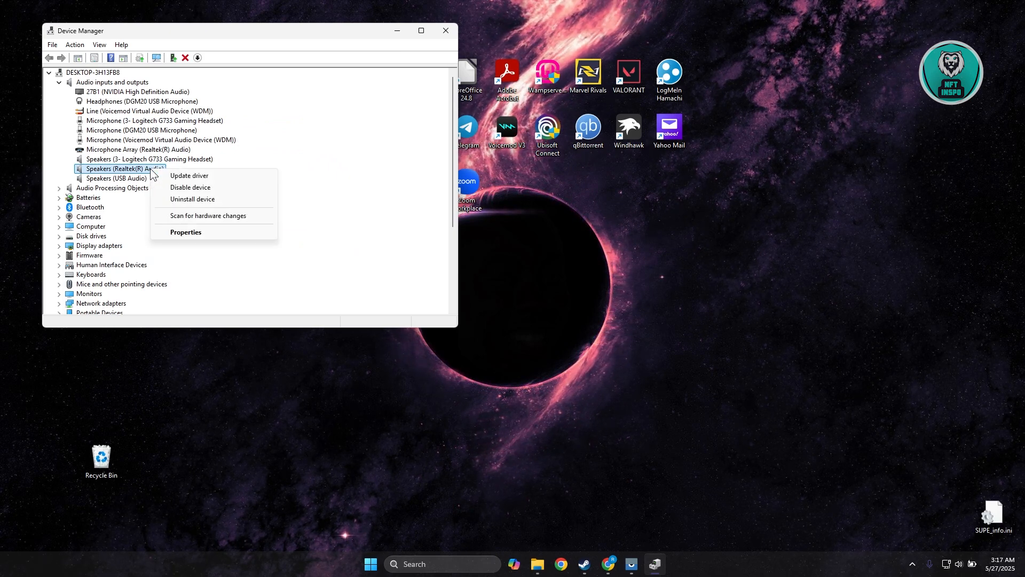
{"action": "mouse_move", "coordinate": [146, 178]}
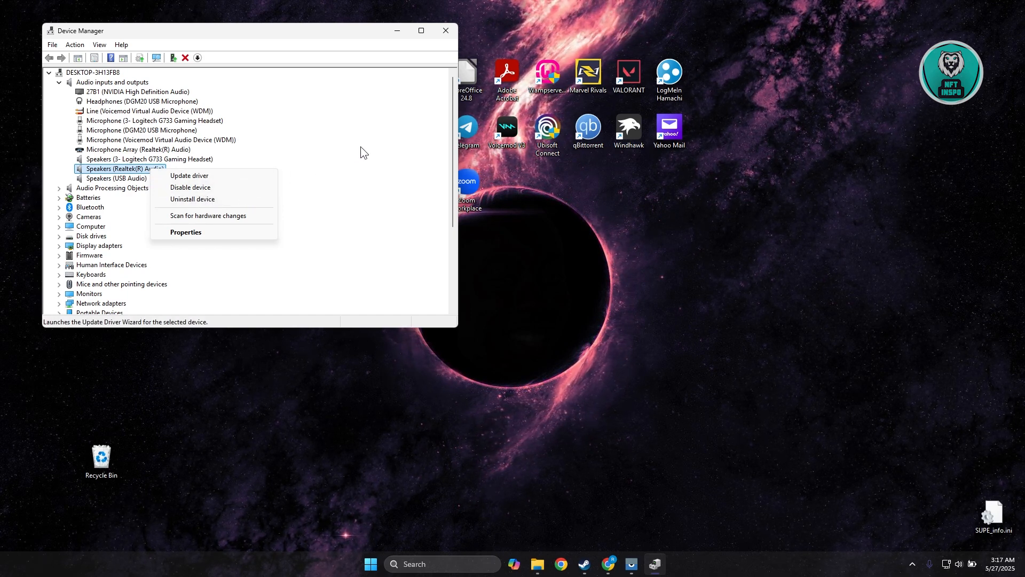
{"action": "mouse_move", "coordinate": [459, 36]}
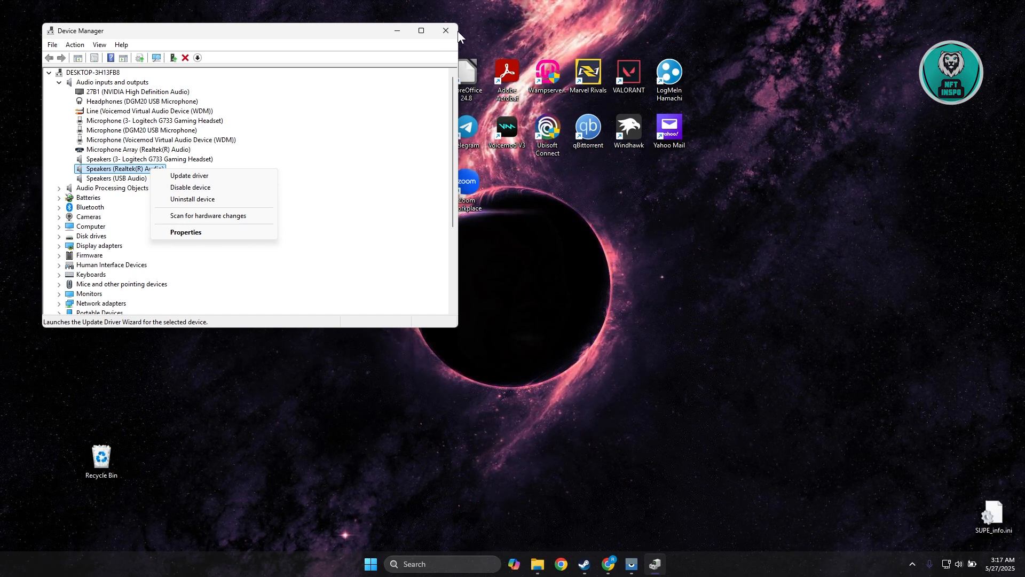
{"action": "left_click", "coordinate": [447, 31]}
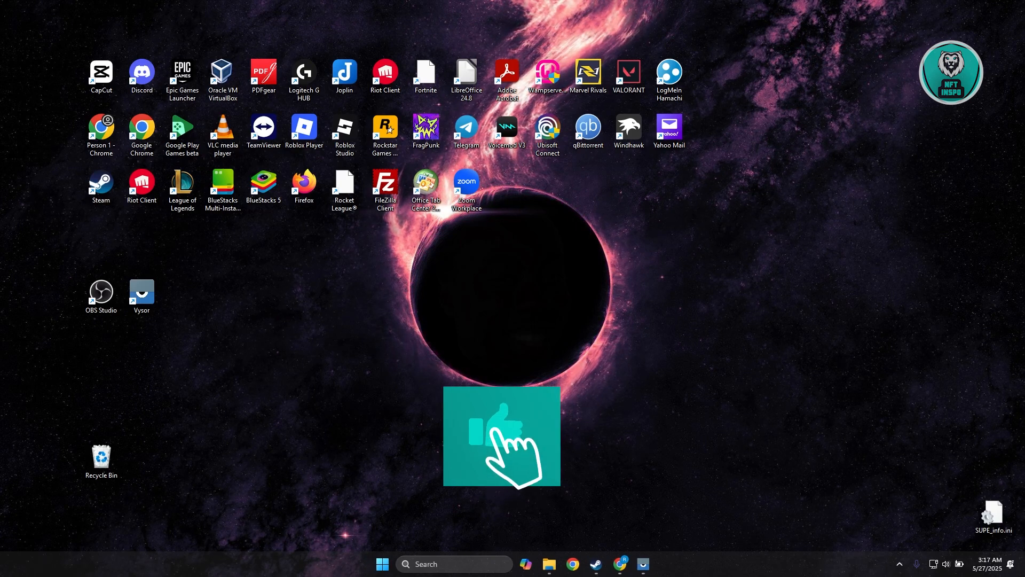